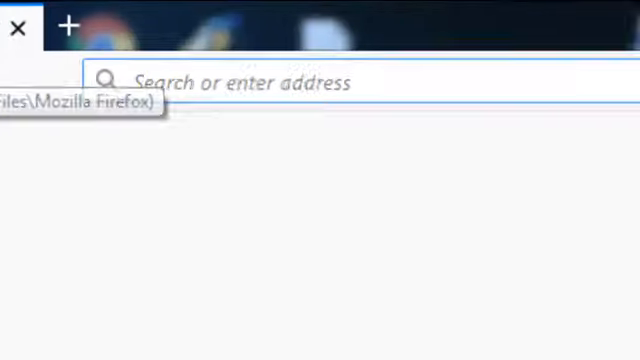
Go to portablefreewaregames.com and browse to its SOFTWARE list.
text(portablefreewaregames.com/)
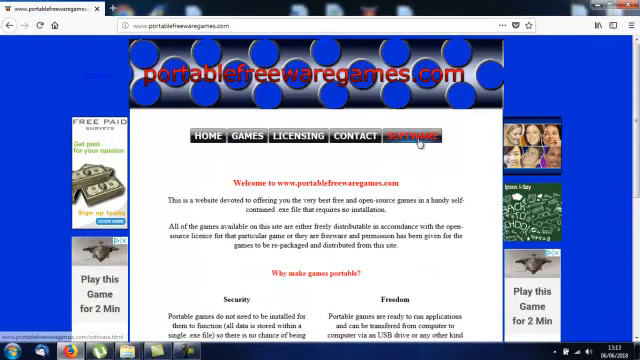
click(420, 136)
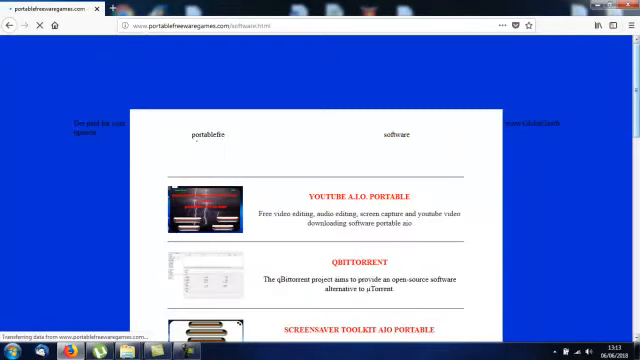
Locate the portable Shotcut Video Editor entry and start its download.
scroll(down, 3)
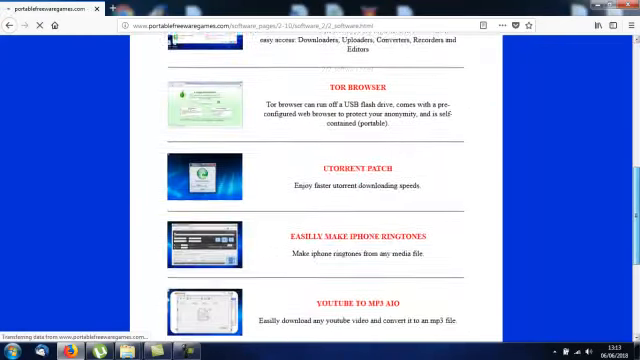
scroll(down, 3)
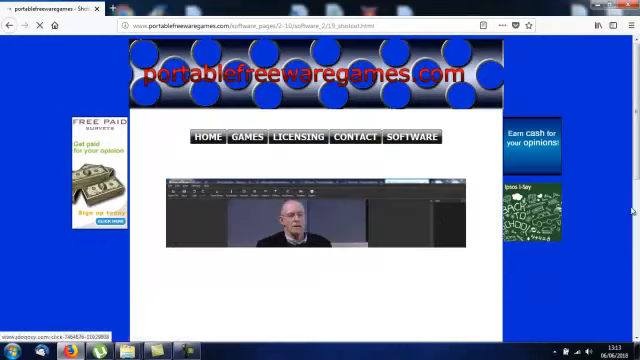
scroll(down, 3)
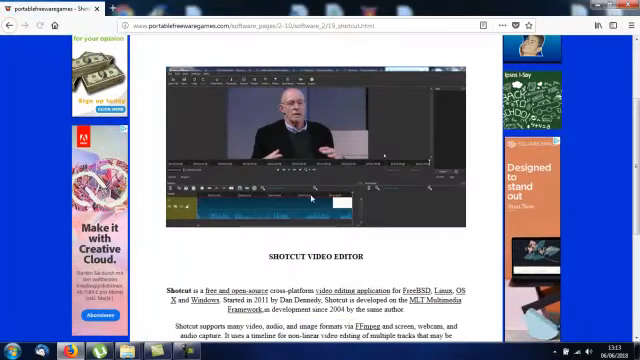
scroll(down, 3)
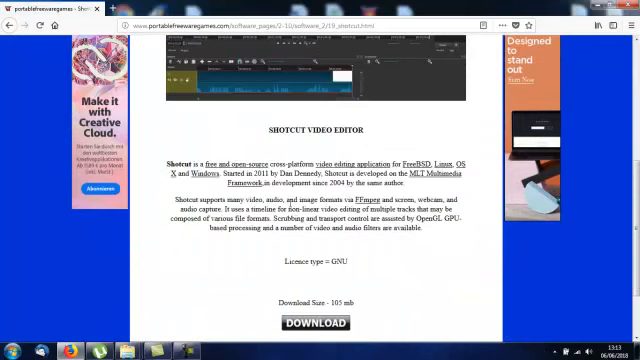
scroll(down, 3)
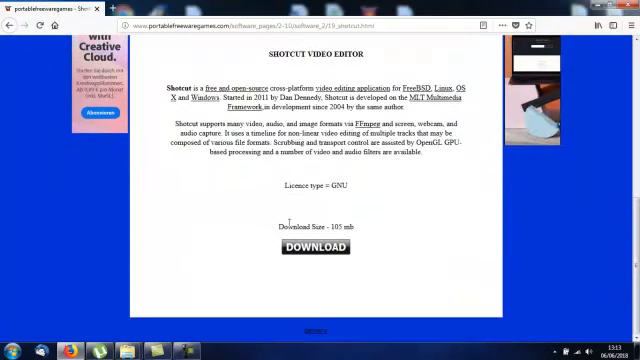
click(312, 248)
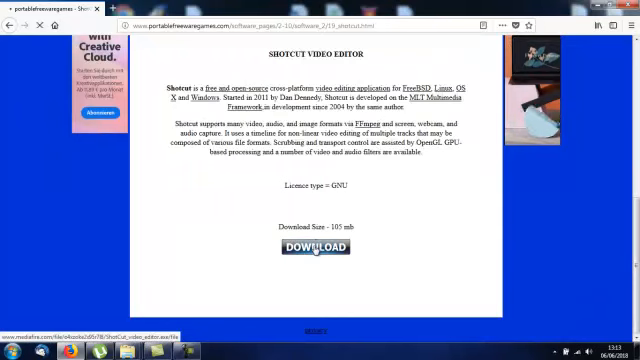
click(316, 248)
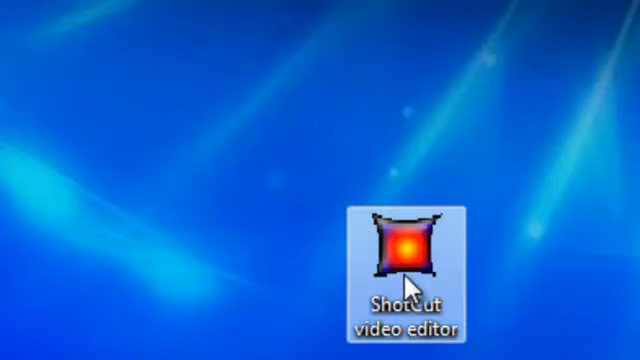
Launch the portable Shotcut video editor from its desktop shortcut.
double_click(398, 248)
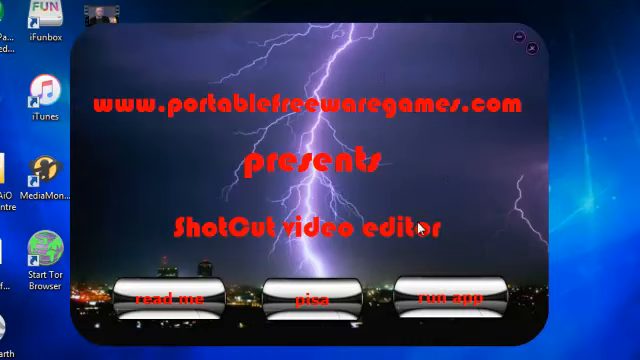
mouse_move(368, 162)
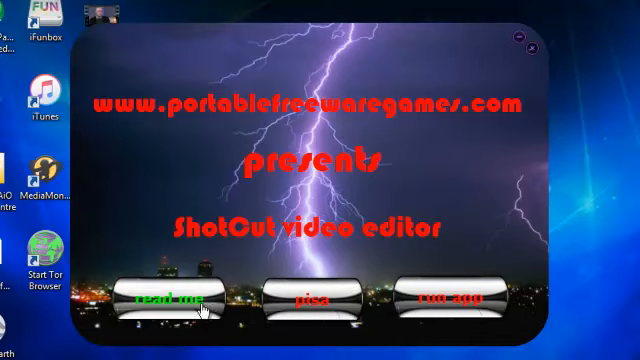
mouse_move(310, 304)
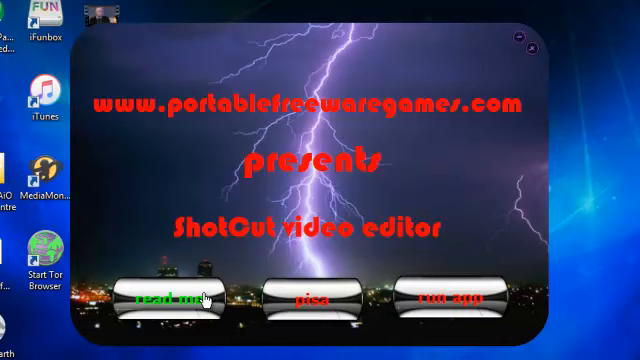
mouse_move(368, 308)
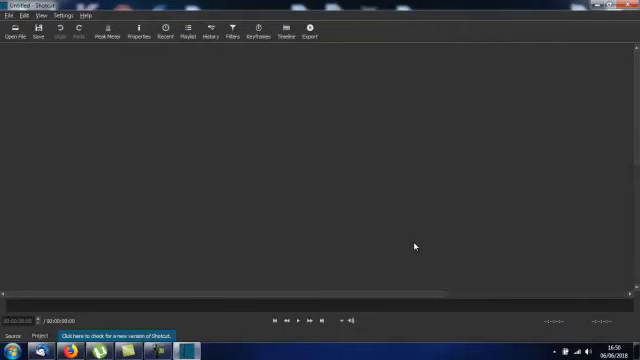
mouse_move(448, 184)
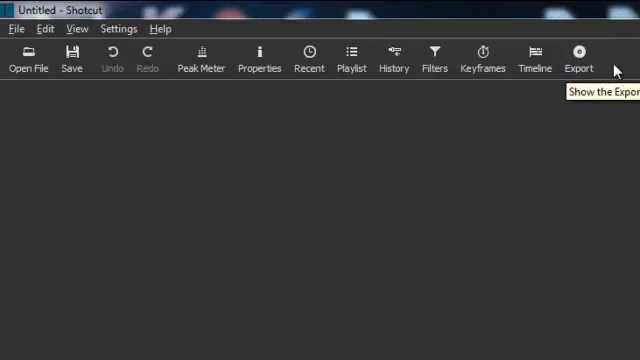
mouse_move(484, 58)
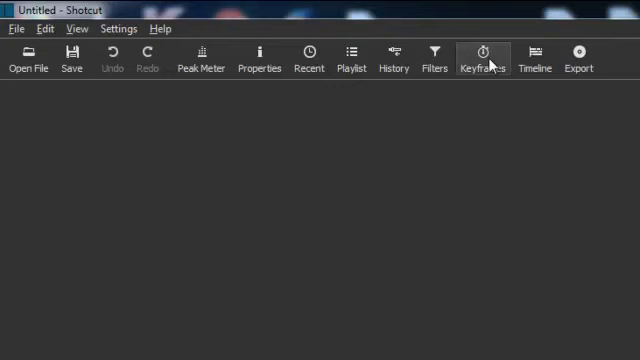
mouse_move(168, 64)
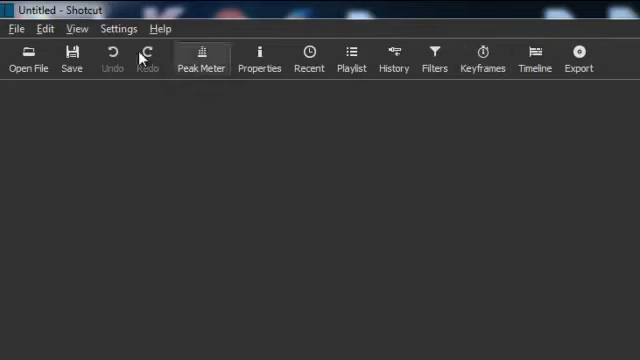
click(72, 28)
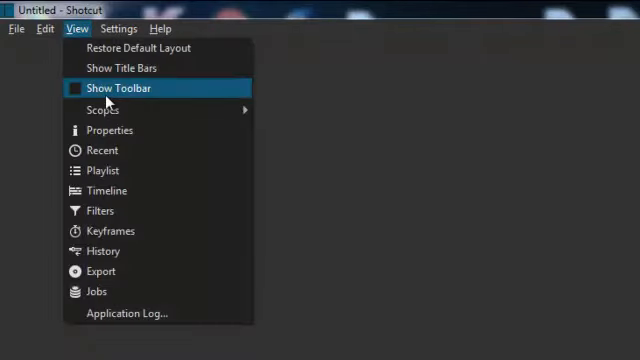
click(120, 88)
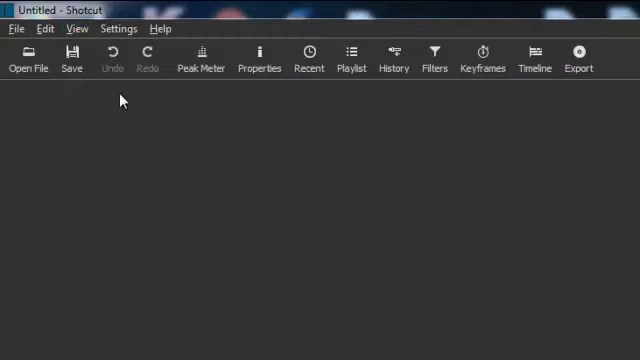
mouse_move(248, 248)
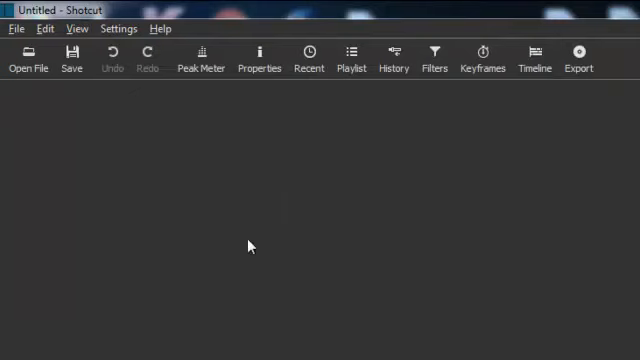
mouse_move(270, 252)
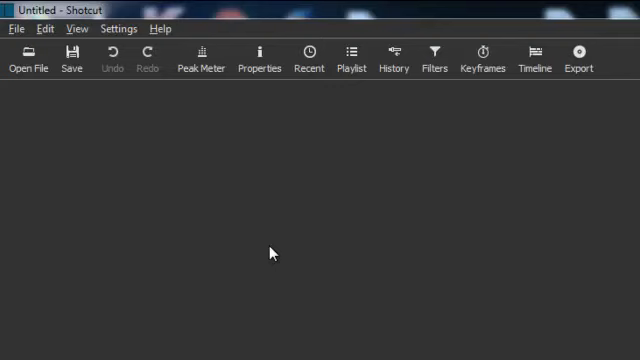
mouse_move(380, 228)
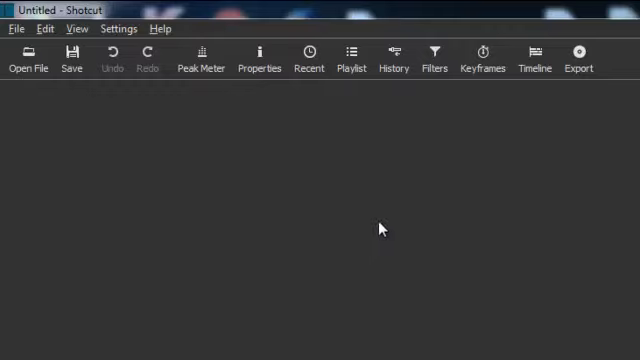
Show the Timeline and Playlist panels around the empty untitled project.
click(534, 58)
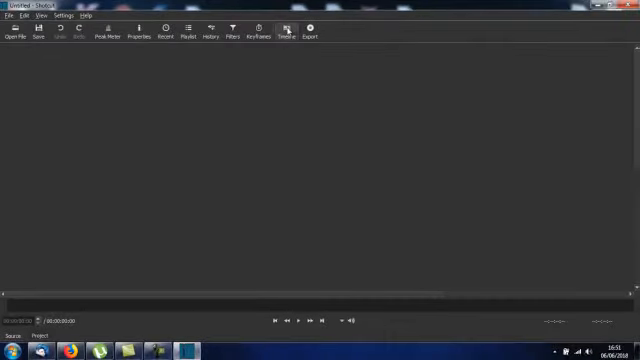
click(288, 32)
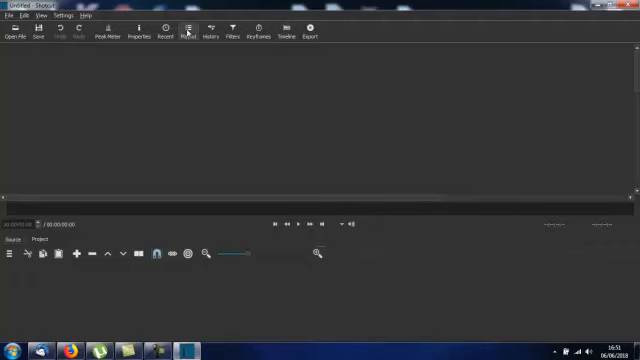
click(186, 30)
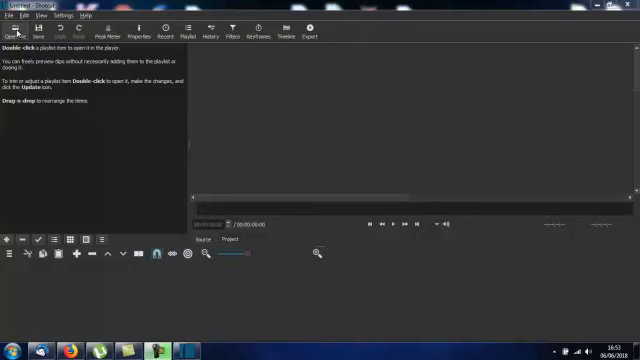
Add the first video clip files to the project through Open File.
click(12, 30)
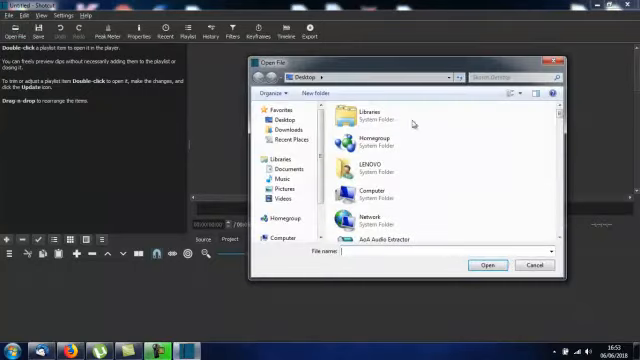
scroll(down, 3)
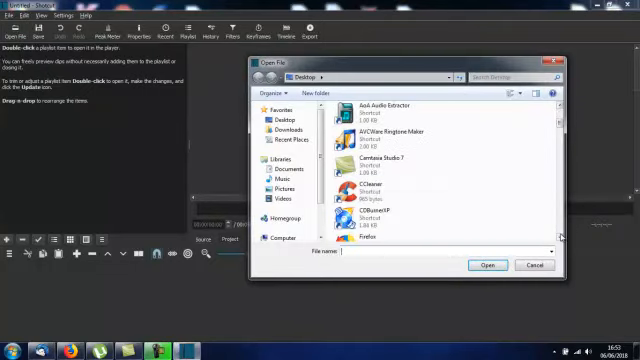
scroll(down, 3)
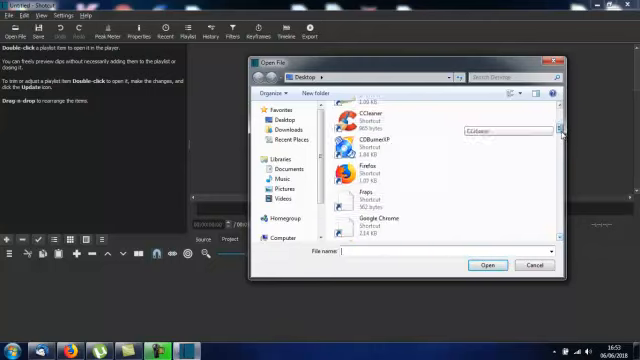
click(378, 162)
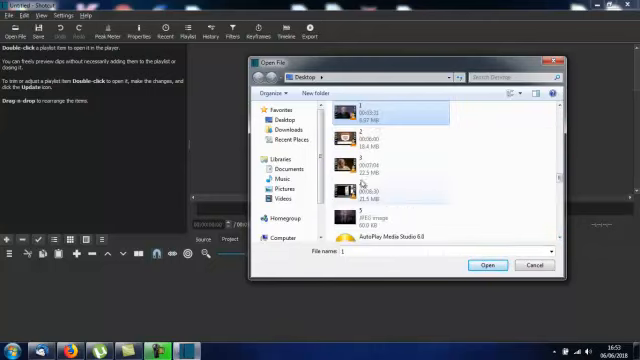
mouse_move(392, 58)
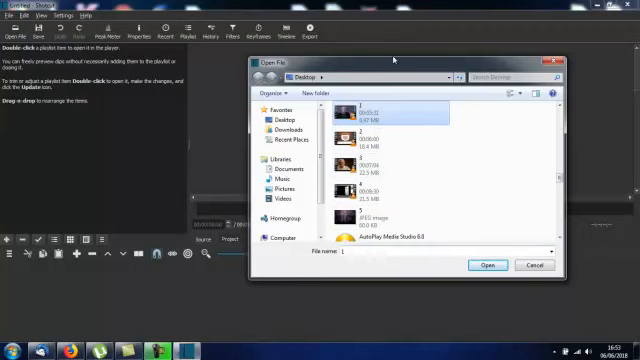
mouse_move(610, 188)
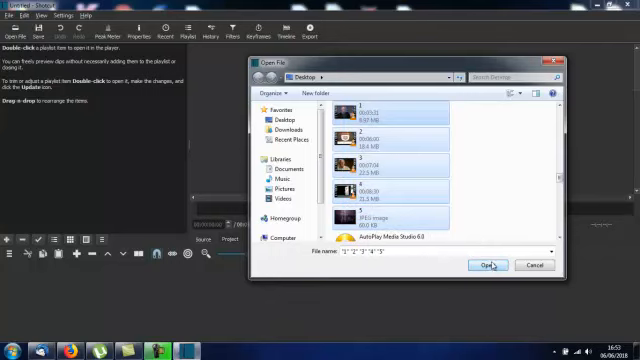
click(488, 264)
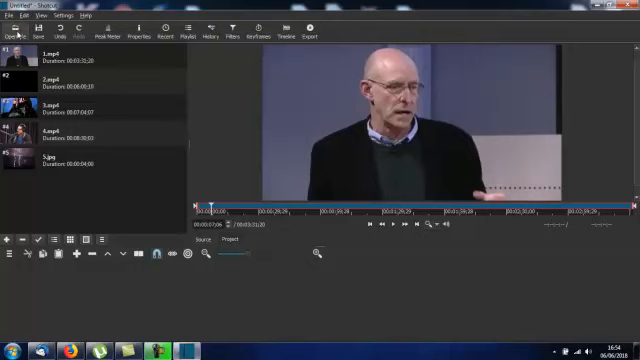
Load the portablefreewaregames intro video from the Desktop into the player.
click(12, 30)
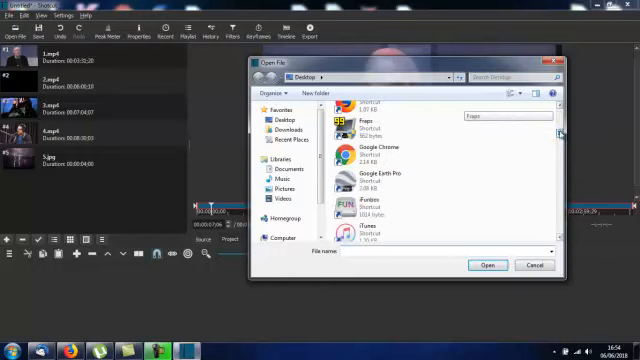
click(384, 204)
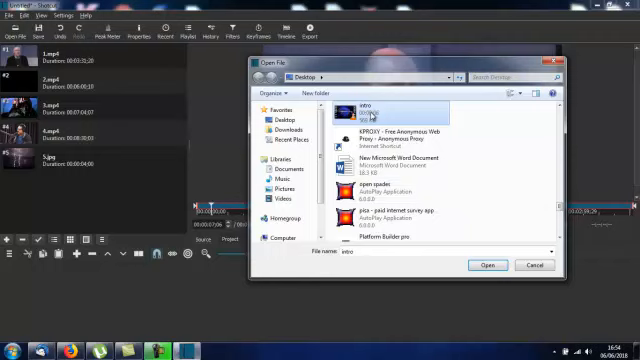
click(488, 264)
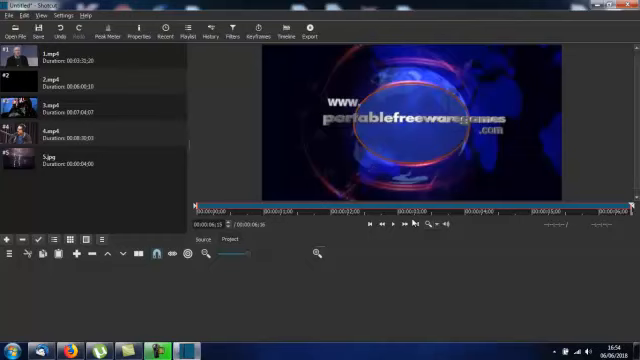
mouse_move(410, 164)
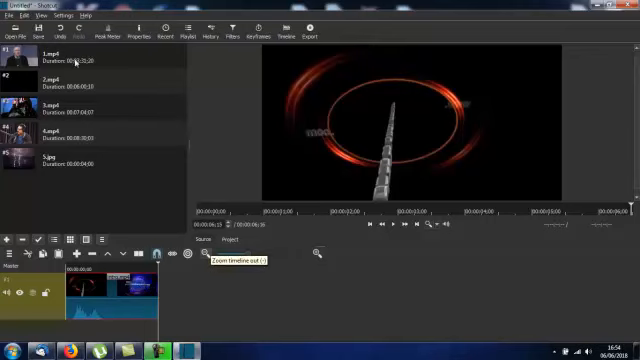
mouse_move(102, 56)
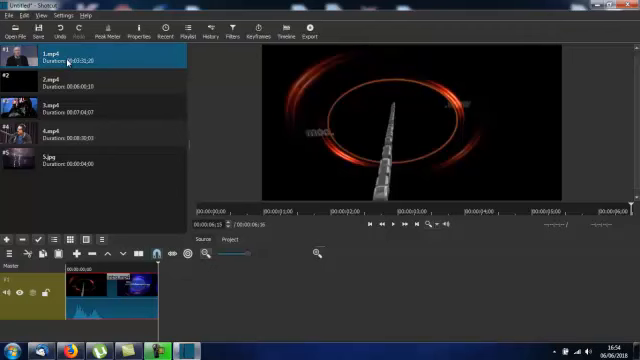
Load the How Cooking Can Change Your Life talk and trim its out-point to the wanted section.
double_click(90, 58)
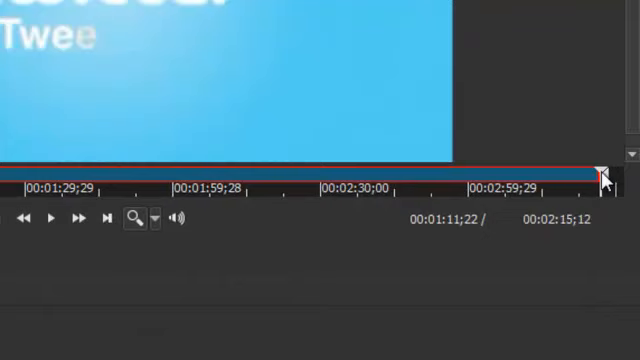
drag(604, 178, 90, 184)
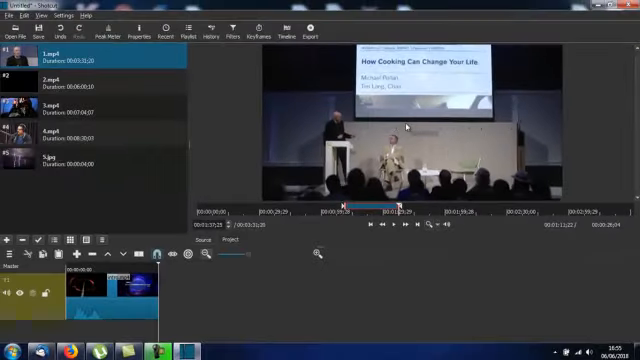
mouse_move(400, 118)
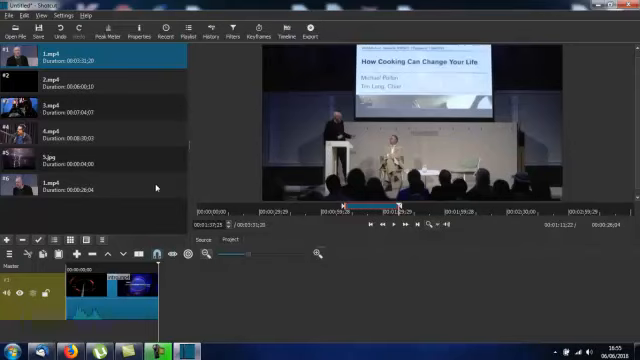
mouse_move(108, 188)
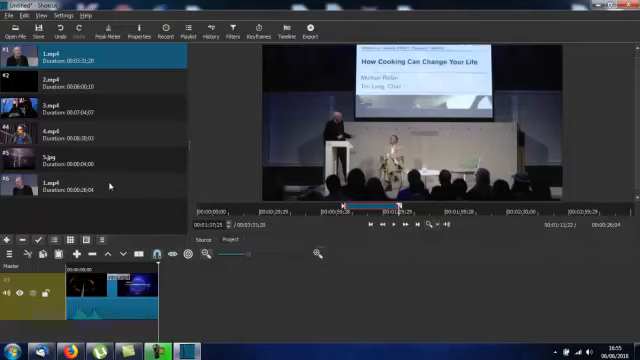
mouse_move(266, 176)
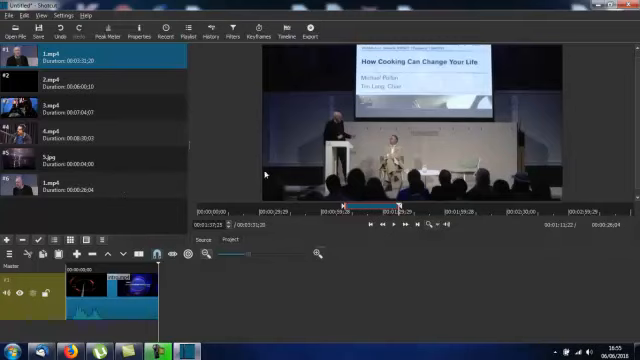
mouse_move(270, 172)
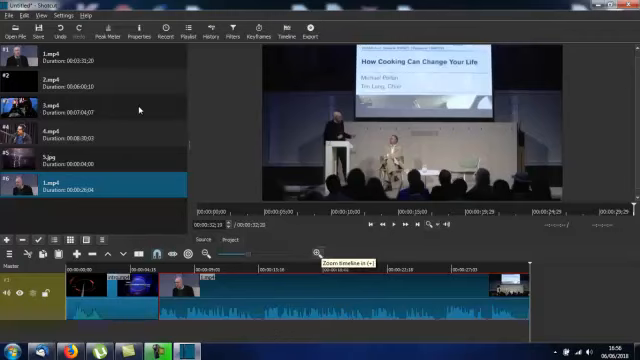
mouse_move(70, 84)
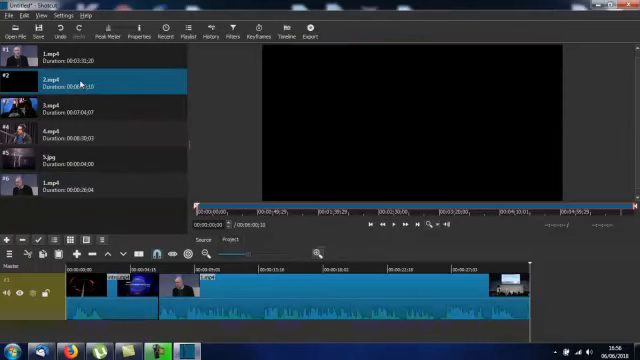
click(388, 224)
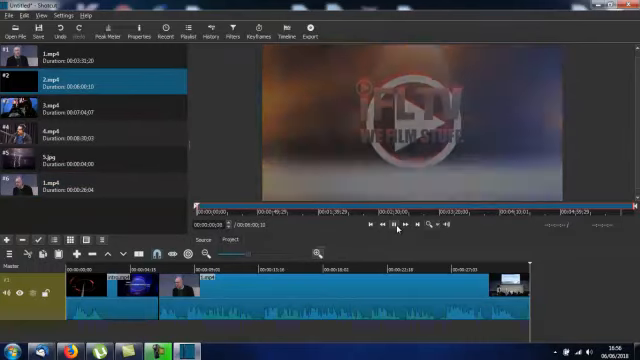
click(390, 224)
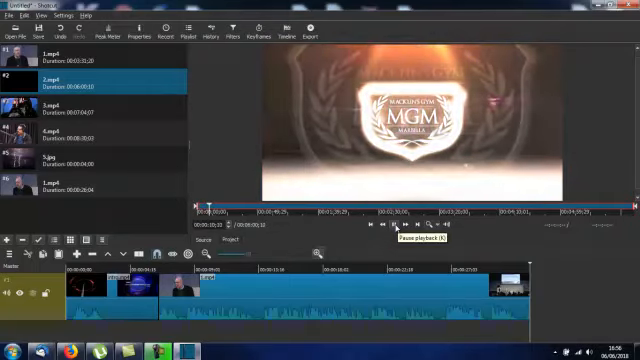
click(376, 224)
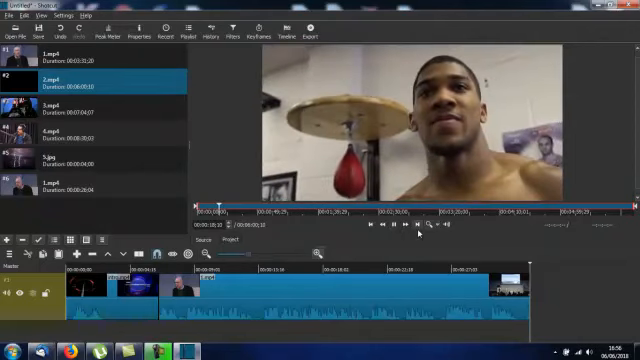
mouse_move(424, 226)
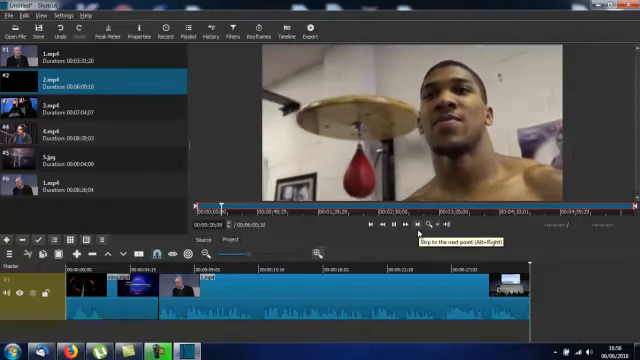
click(386, 224)
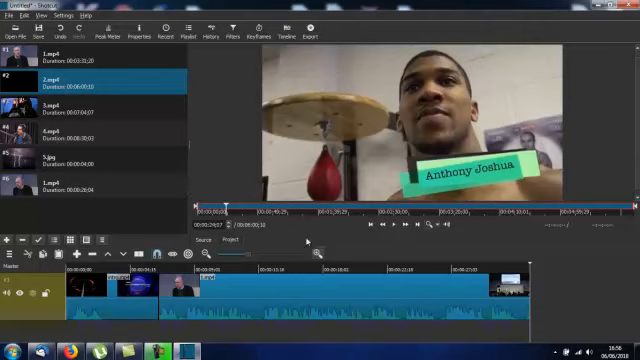
mouse_move(216, 168)
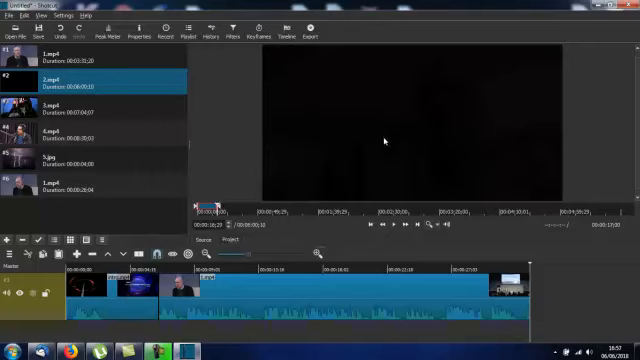
mouse_move(440, 124)
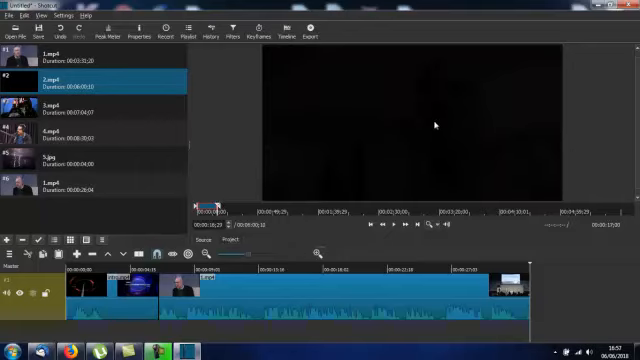
mouse_move(388, 114)
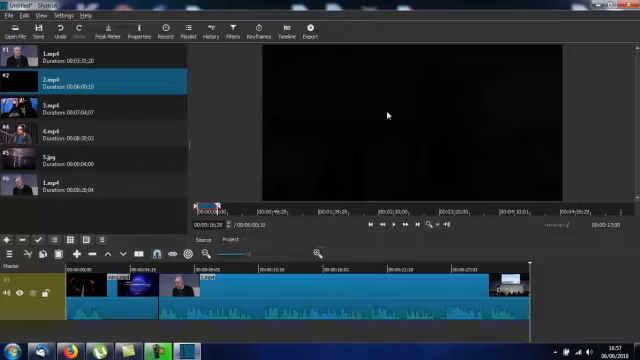
mouse_move(412, 114)
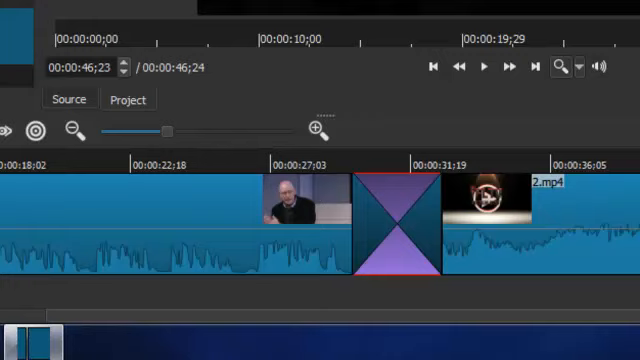
mouse_move(578, 292)
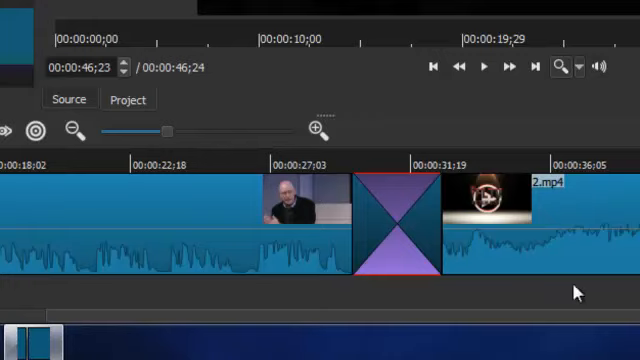
mouse_move(384, 228)
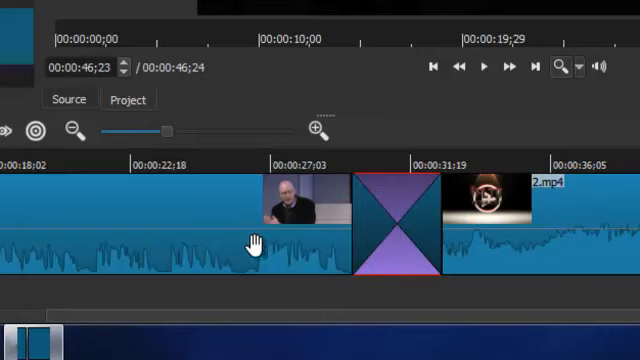
mouse_move(488, 100)
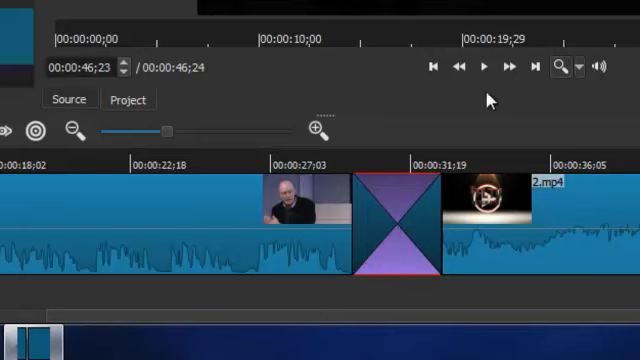
mouse_move(256, 172)
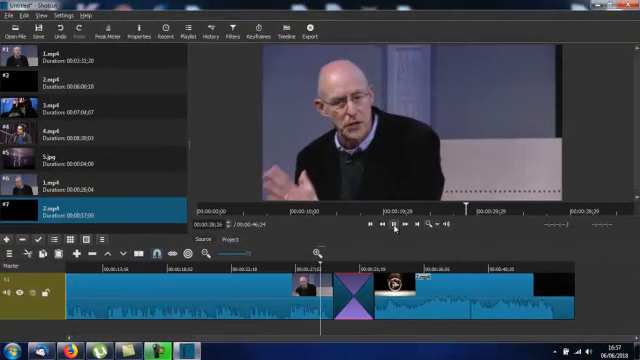
Preview the last Playlist clip to append after the crossfaded section.
click(394, 224)
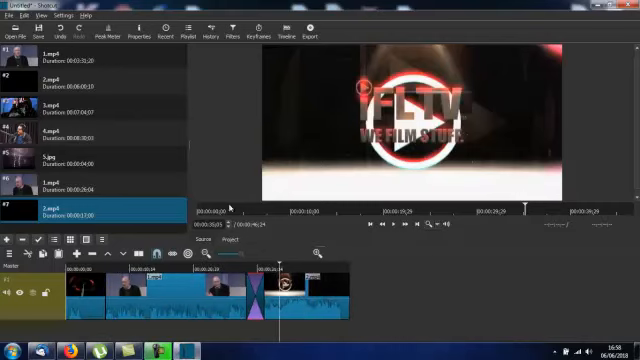
mouse_move(108, 112)
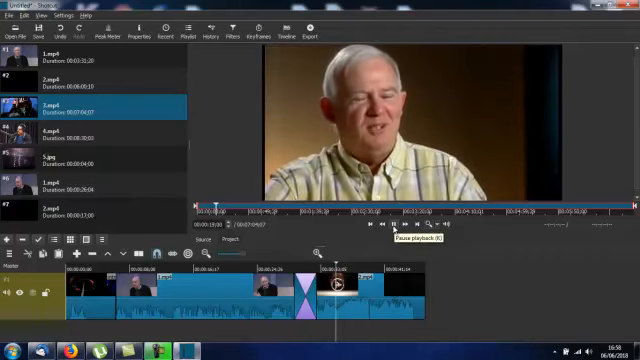
Play the next Playlist clip and seek to a later point to find the usable part.
click(392, 224)
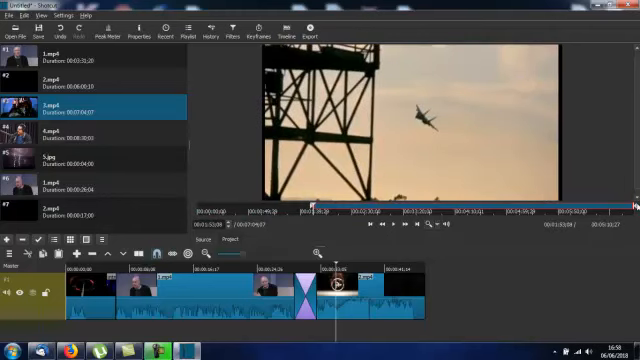
click(416, 204)
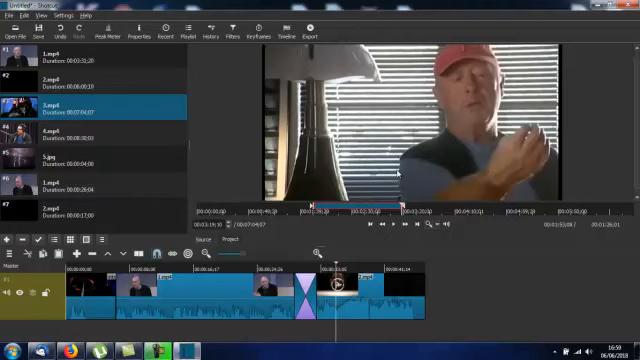
mouse_move(260, 140)
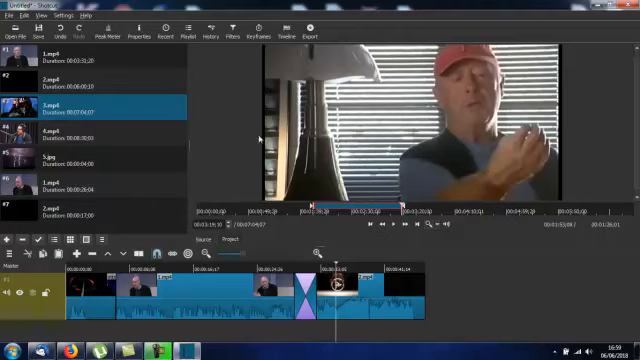
mouse_move(190, 152)
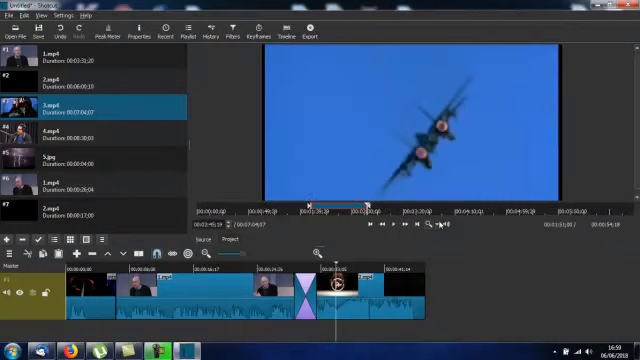
mouse_move(396, 138)
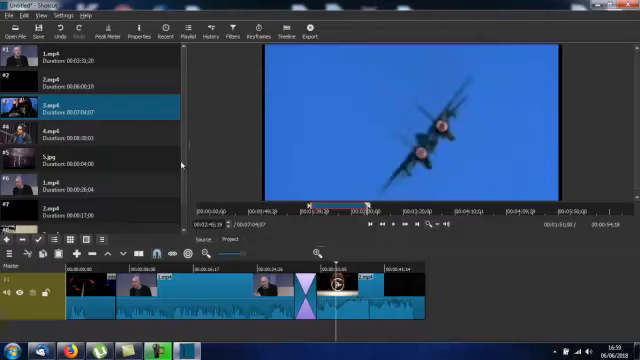
scroll(down, 3)
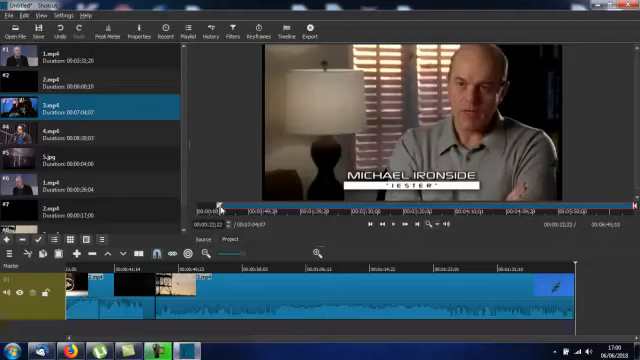
mouse_move(232, 228)
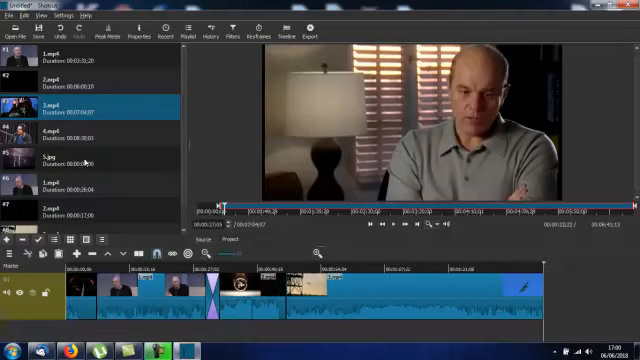
click(96, 136)
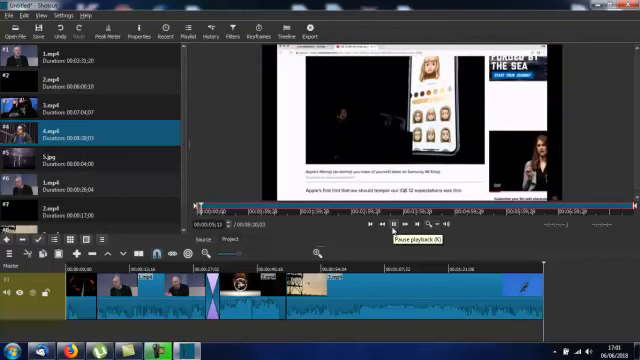
click(376, 224)
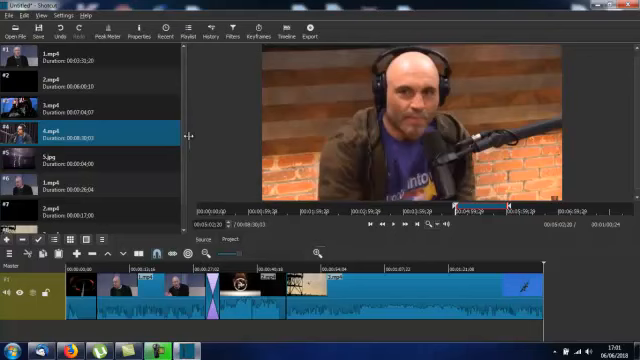
scroll(down, 3)
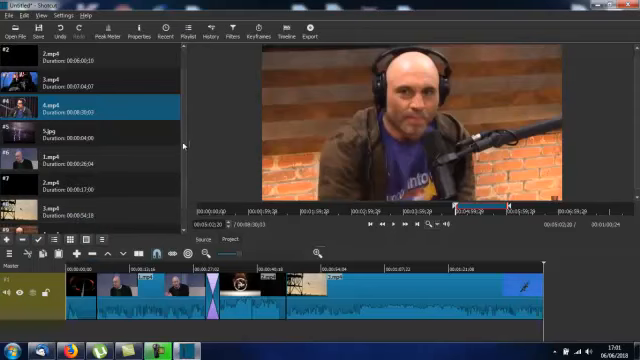
Zoom the timeline in around the crossfade between the interview and podcast clips.
scroll(down, 3)
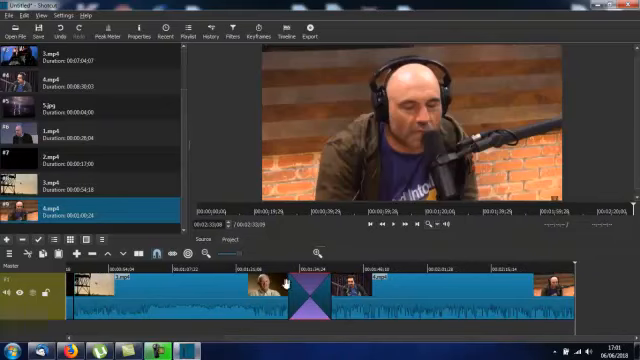
mouse_move(270, 268)
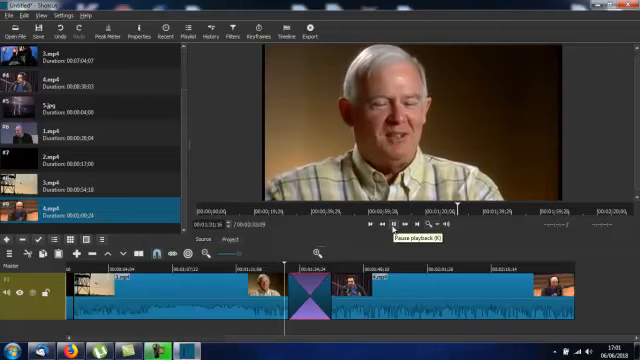
click(396, 224)
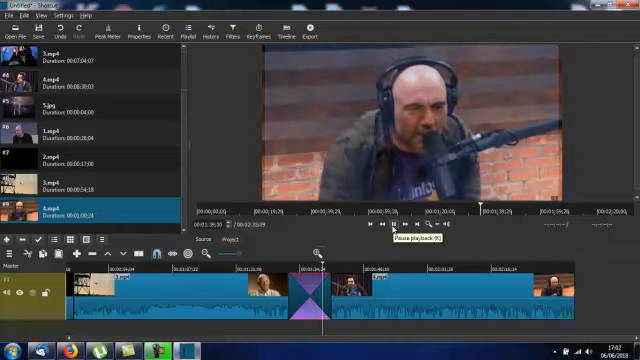
click(392, 224)
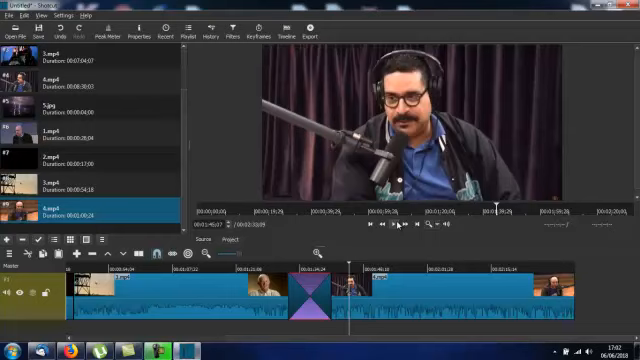
mouse_move(330, 60)
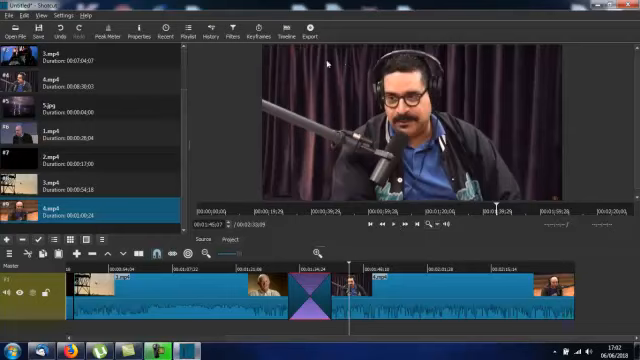
mouse_move(388, 44)
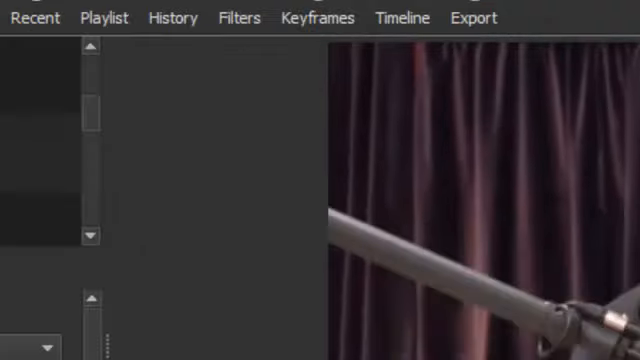
Choose the YouTube stock export preset and start Export File.
click(472, 18)
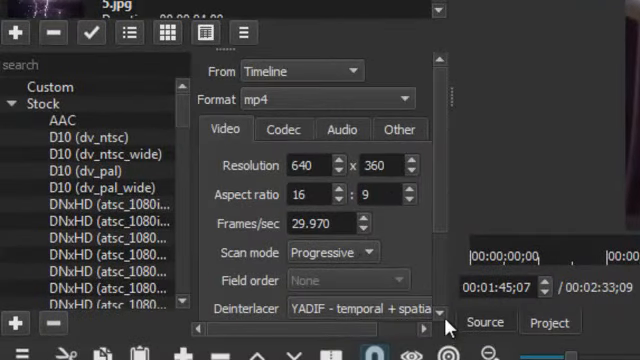
scroll(down, 3)
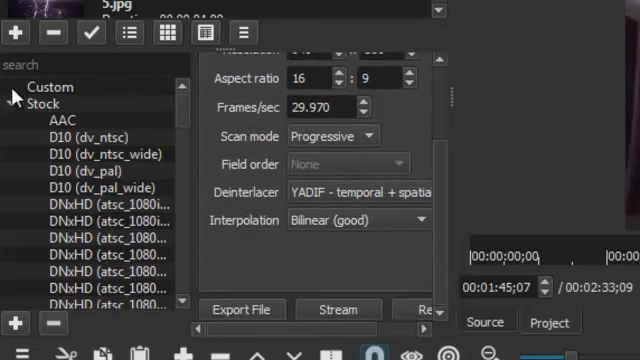
click(96, 186)
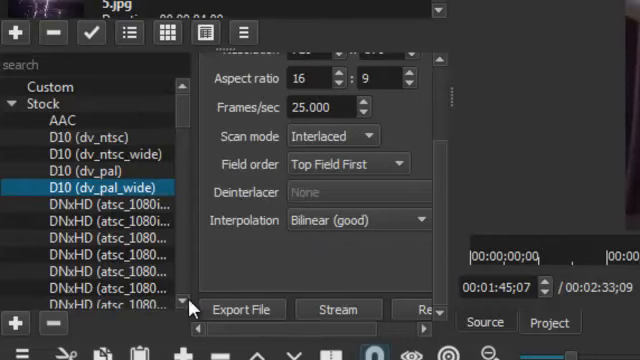
scroll(down, 3)
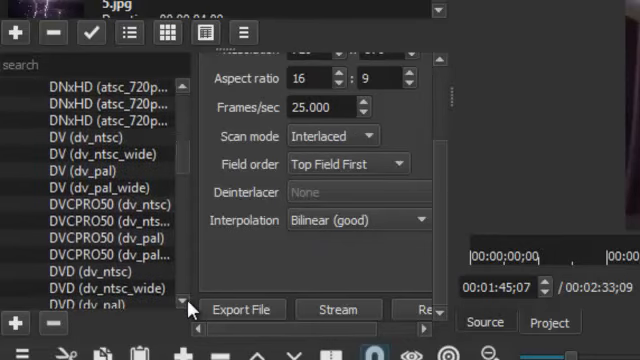
scroll(down, 3)
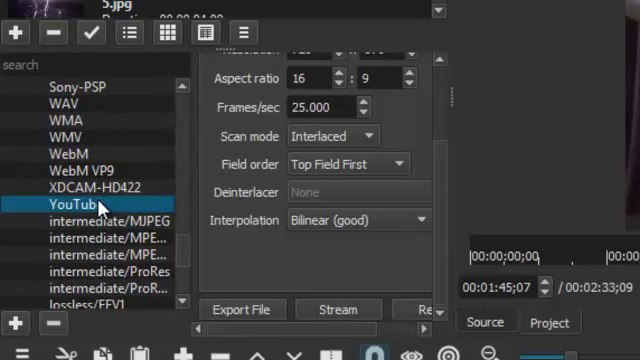
click(332, 136)
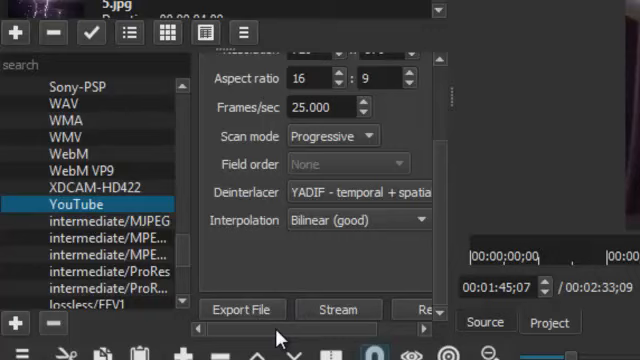
click(240, 308)
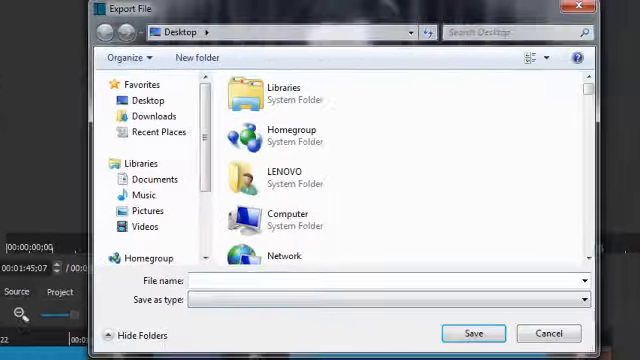
mouse_move(262, 256)
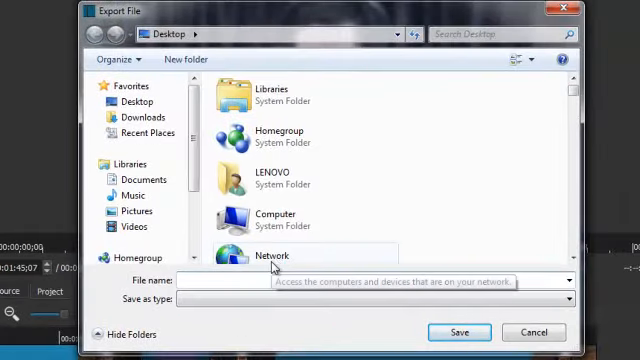
Name the exported MP4 'youtube demo' and save it to the Desktop.
text(youtube)
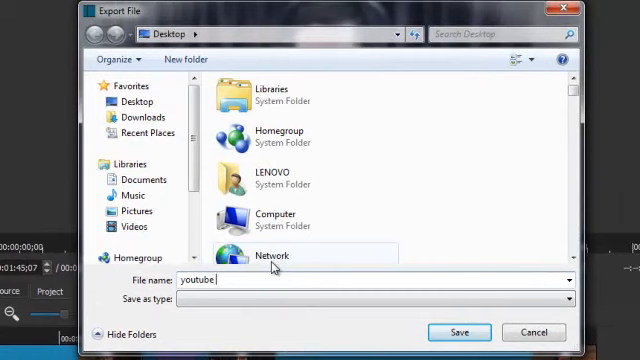
text(deno)
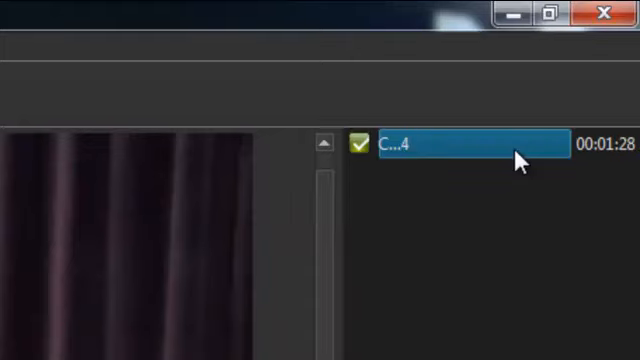
mouse_move(556, 152)
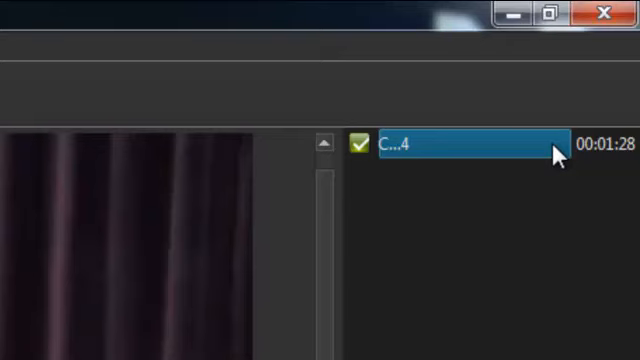
mouse_move(548, 152)
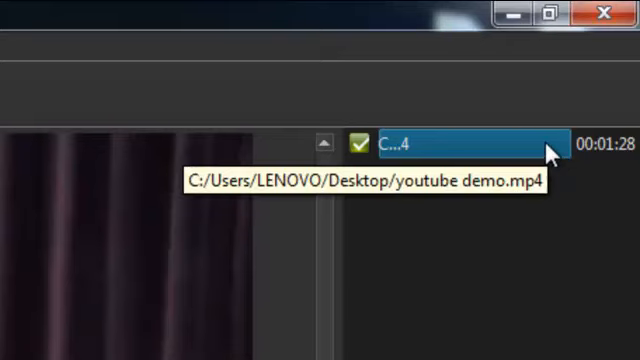
mouse_move(496, 188)
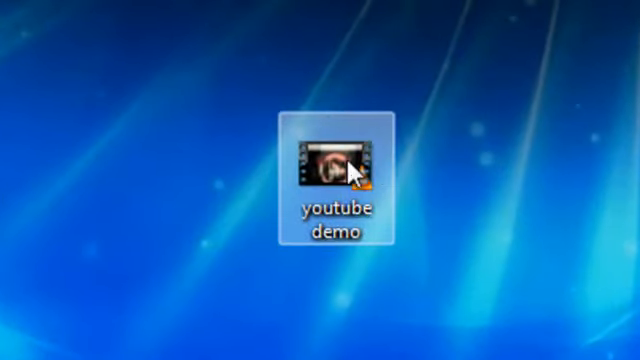
mouse_move(344, 170)
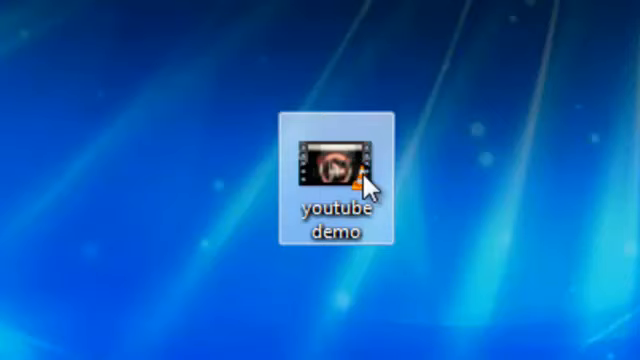
Play the exported 'youtube demo.mp4' in VLC, starting on the portablefreewaregames.com intro.
double_click(338, 164)
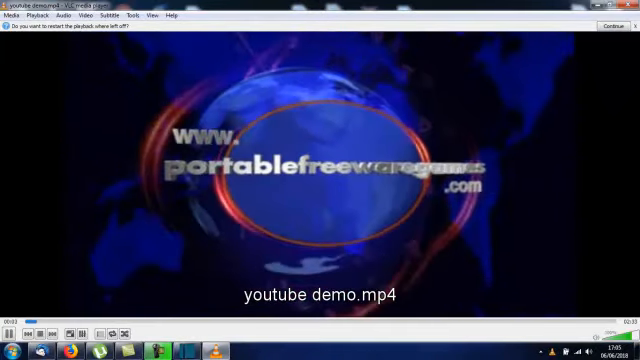
click(604, 26)
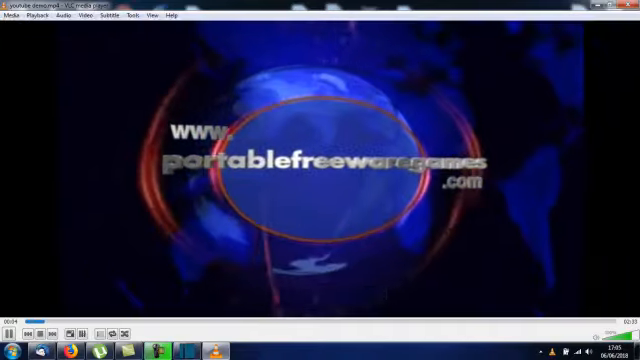